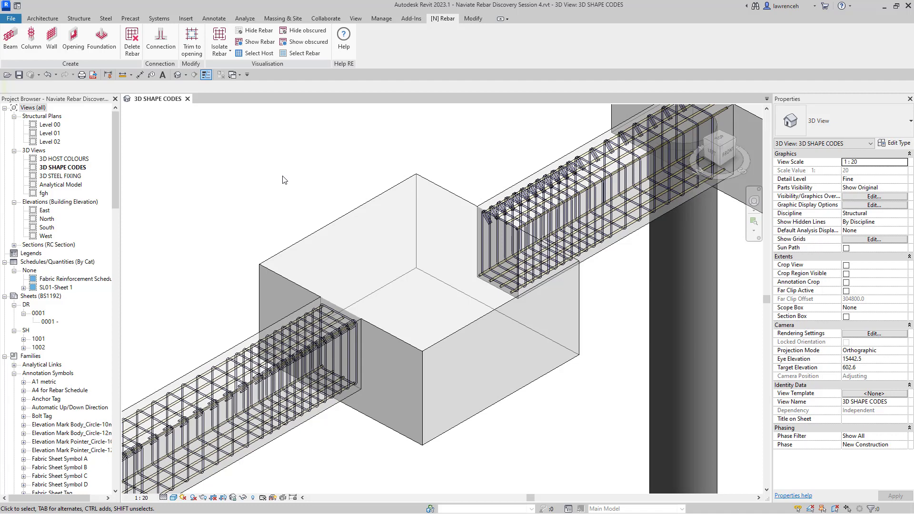
- Select the 2000 x 2000 x 1000 mm rectangular pad footing
click(350, 218)
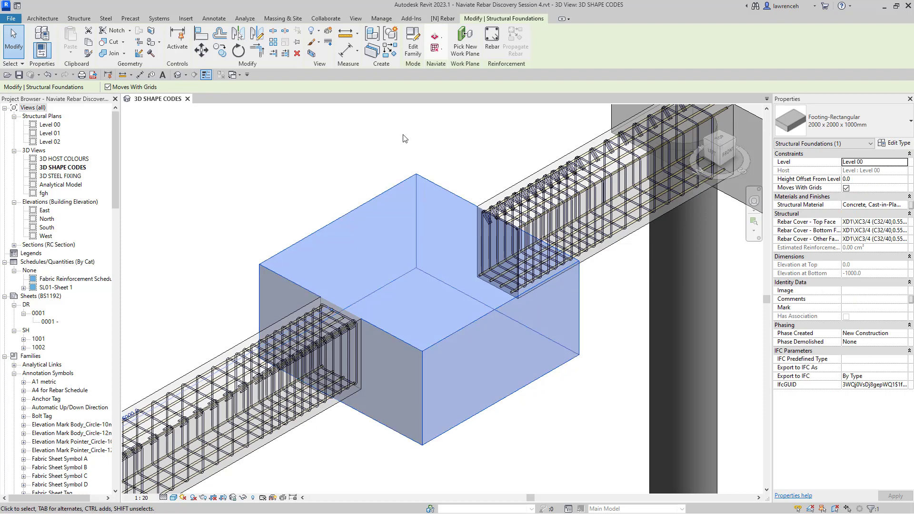
mouse_move(436, 44)
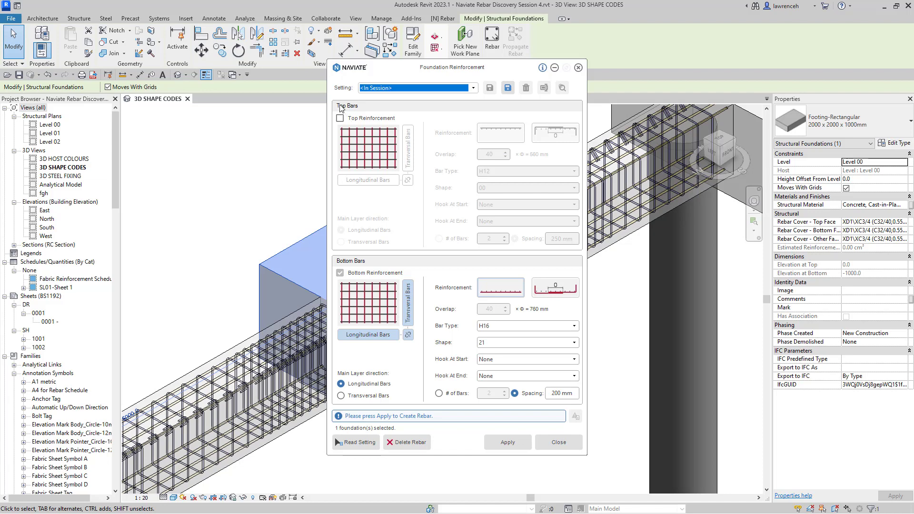
- Enable the pad footing's H12 top bars at 250 mm spacing
click(340, 118)
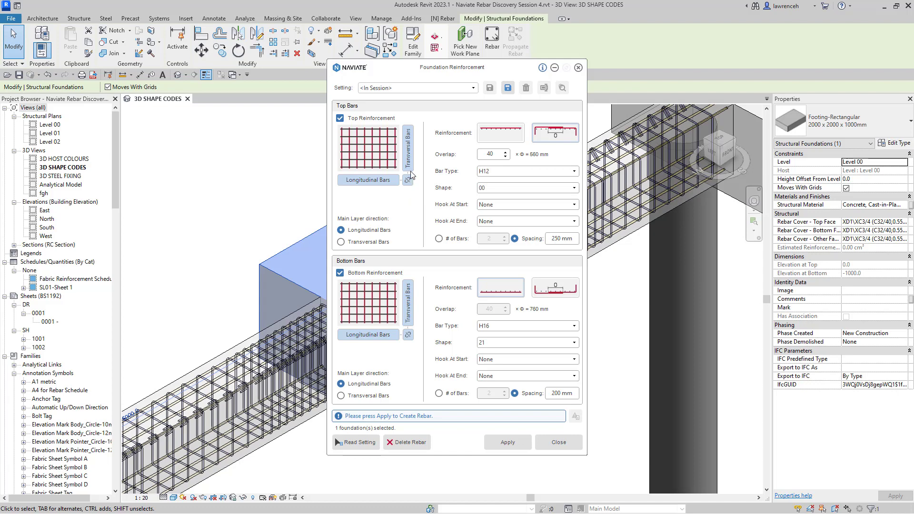
mouse_move(410, 183)
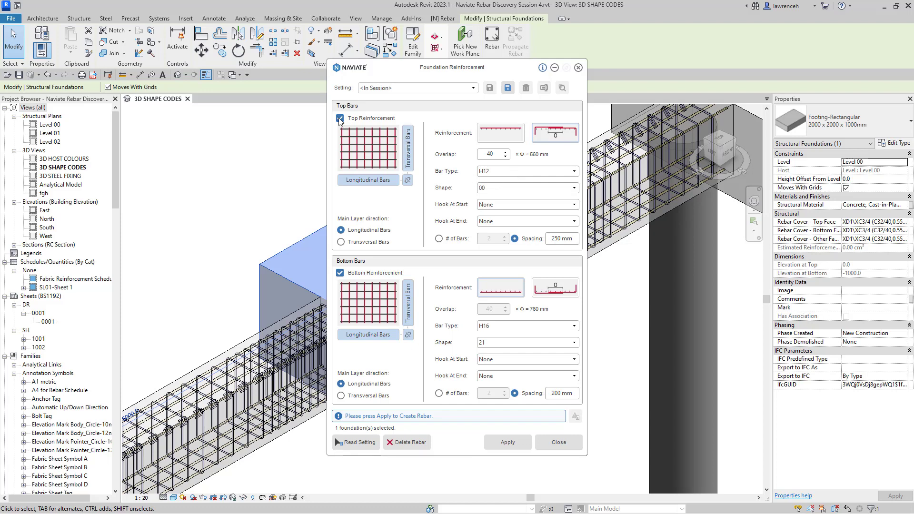
- Turn top reinforcement off and change the bottom bars to H20
click(340, 119)
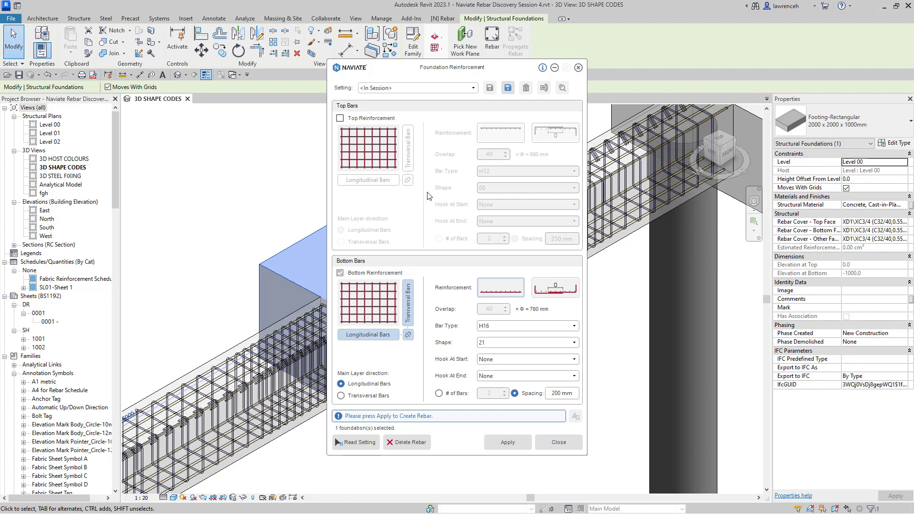
mouse_move(419, 262)
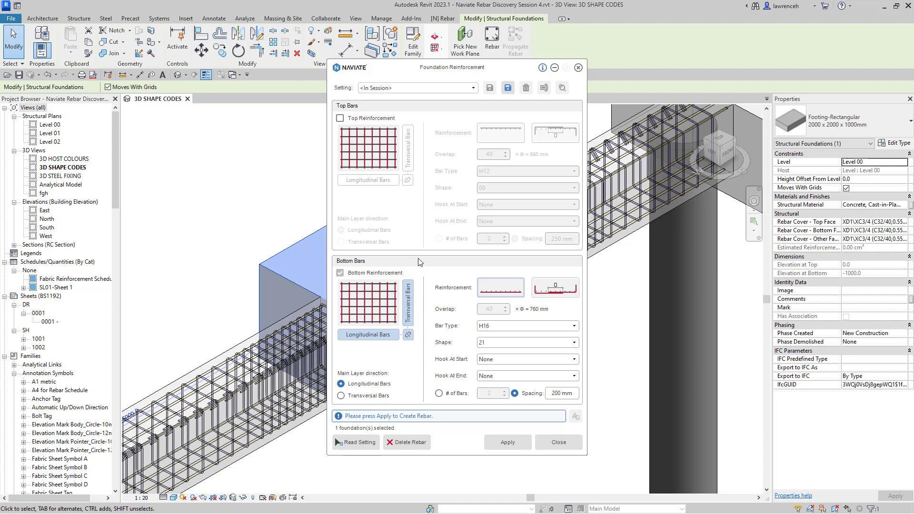
mouse_move(374, 344)
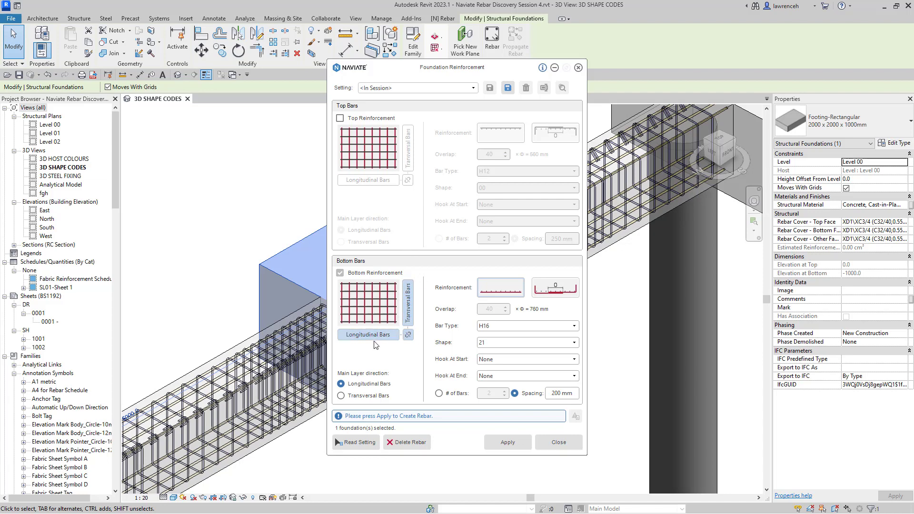
mouse_move(449, 347)
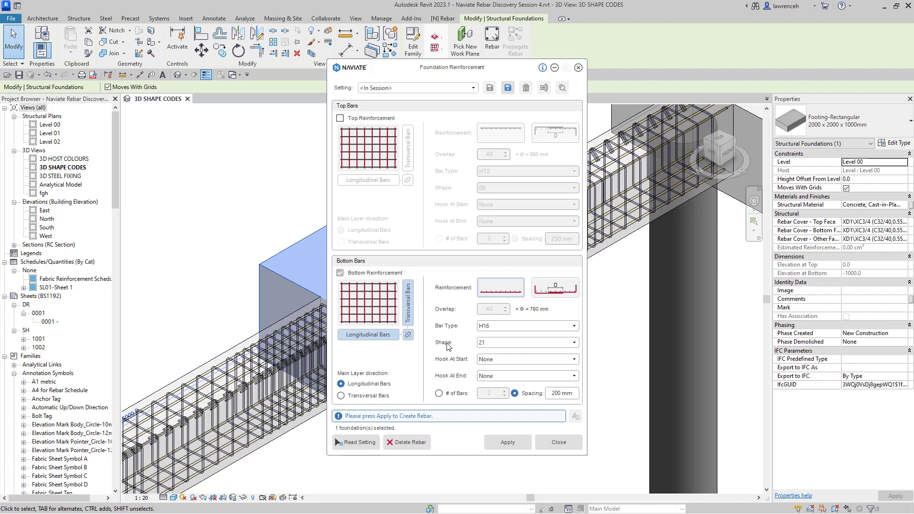
mouse_move(491, 299)
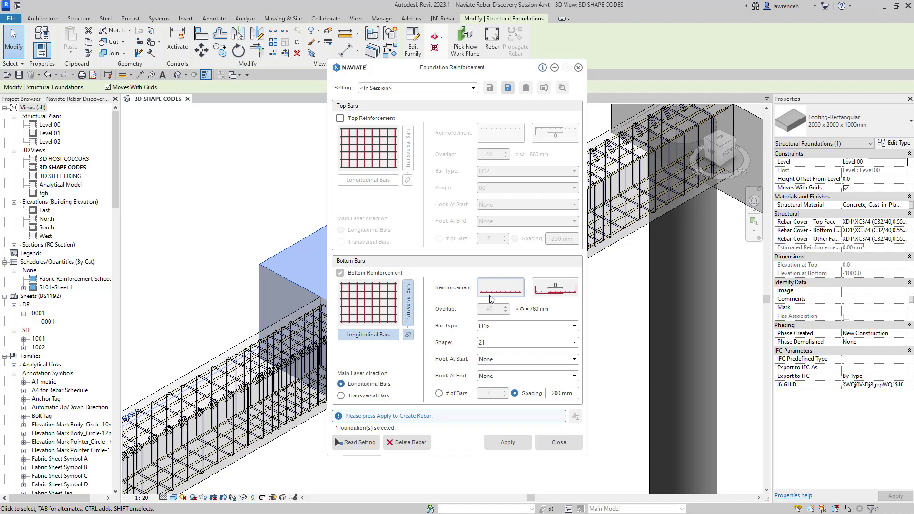
click(521, 325)
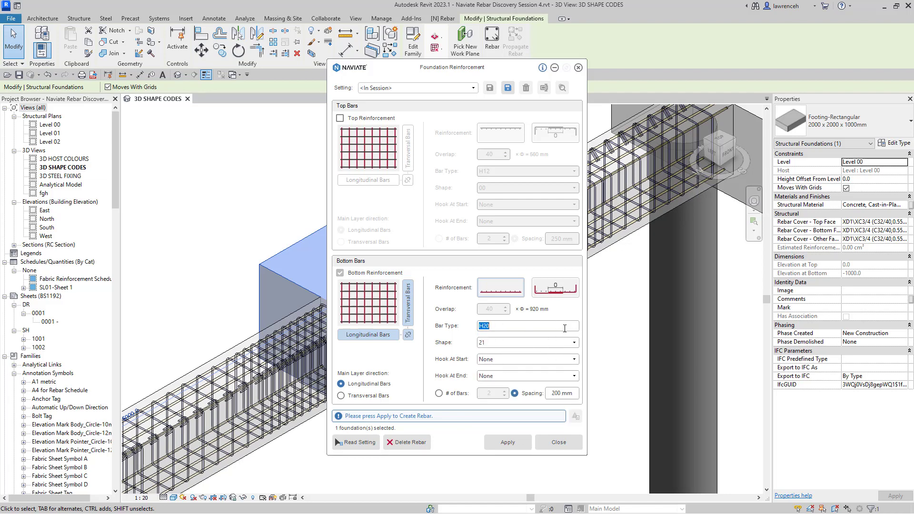
mouse_move(504, 349)
text(250)
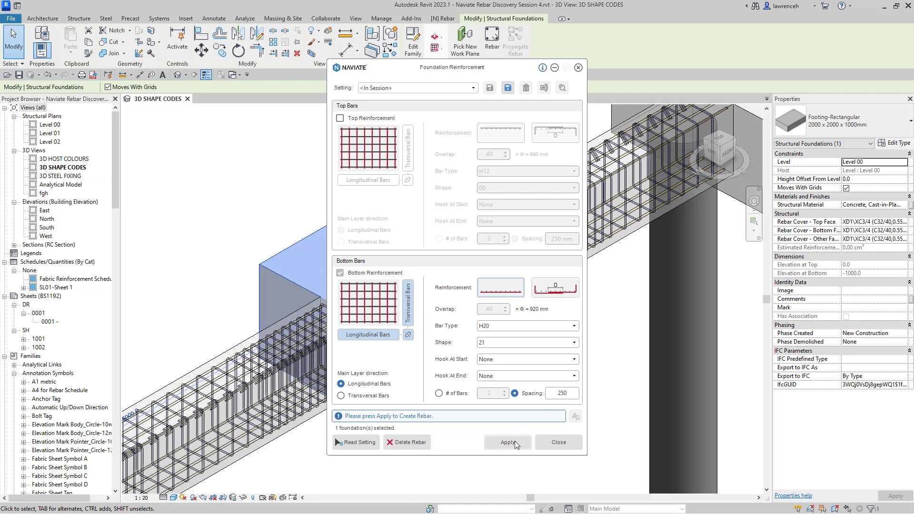
- Generate the H20 bottom bars in the pad footing, then select the four-pile cap
click(506, 442)
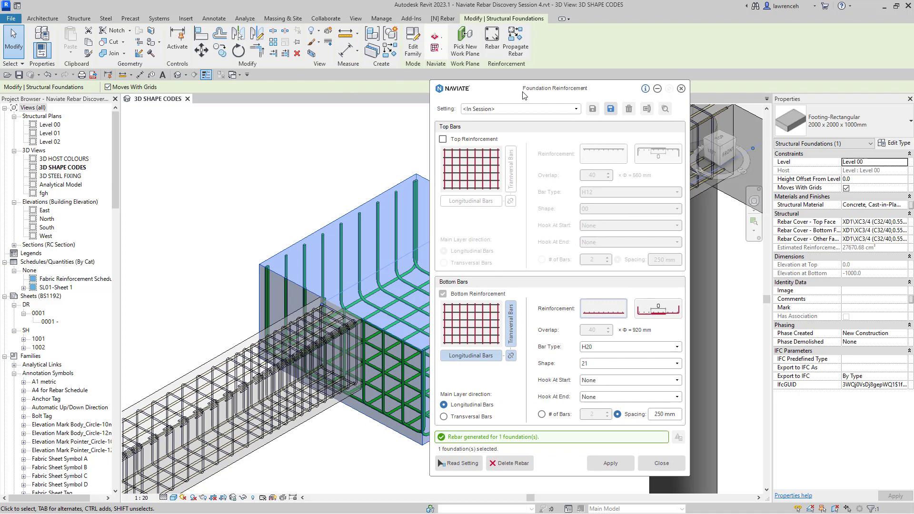
drag(524, 95, 664, 96)
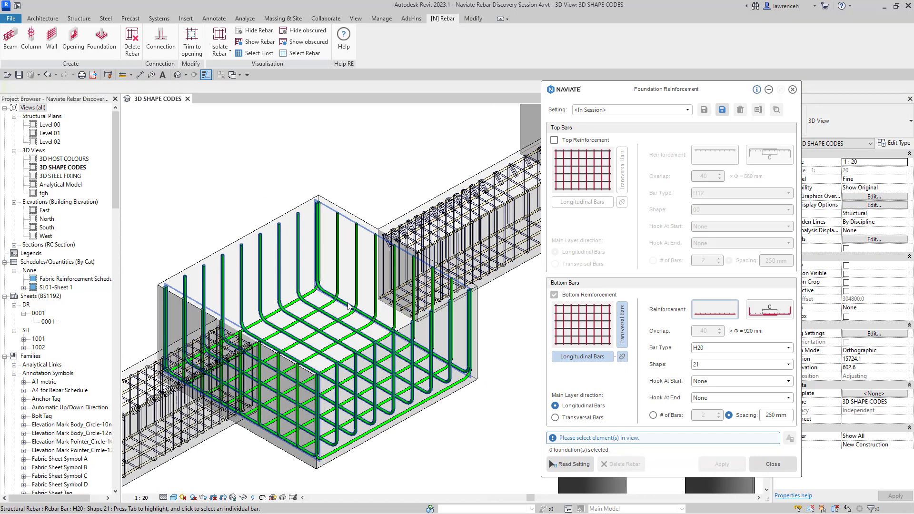
click(344, 306)
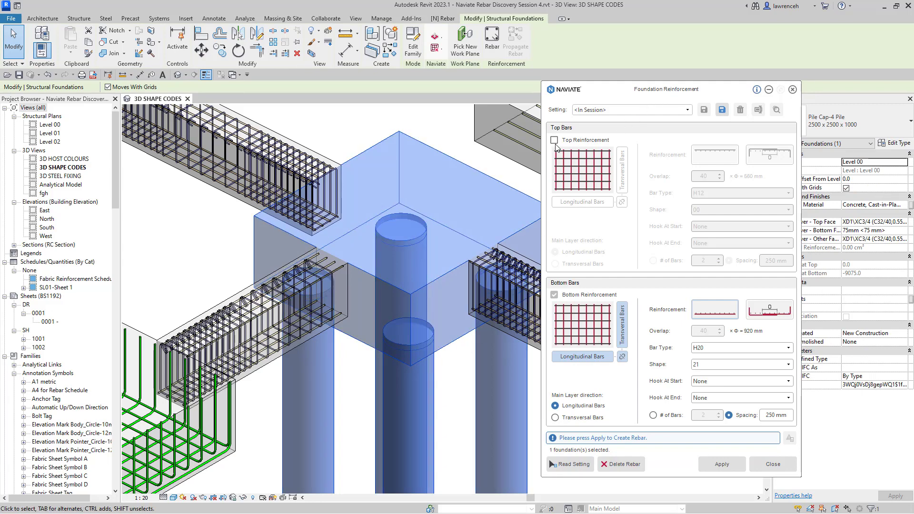
- Enable the pile cap's top reinforcement with an overlap of 50
click(553, 140)
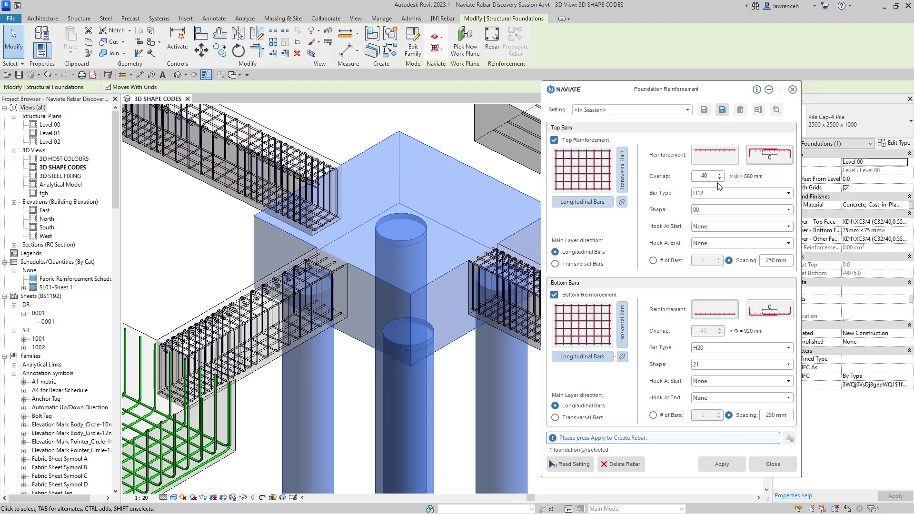
click(706, 175)
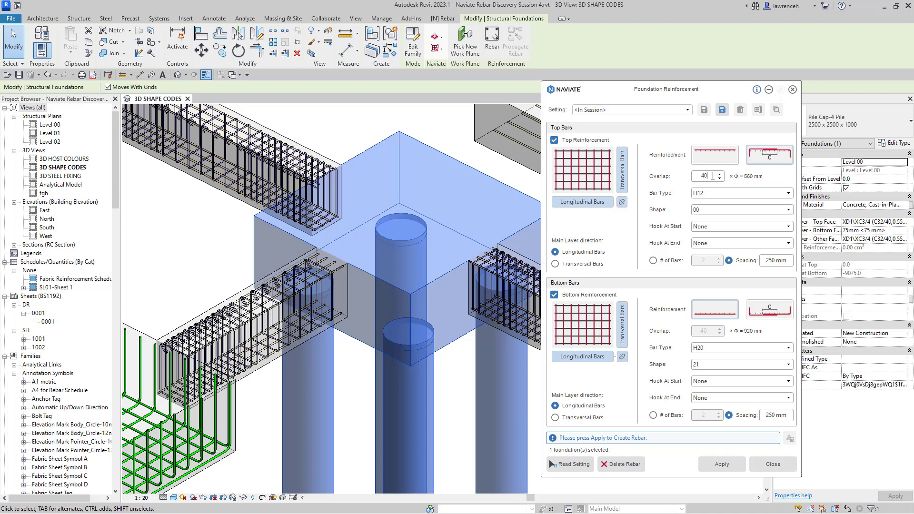
text(50)
click(773, 260)
text(200)
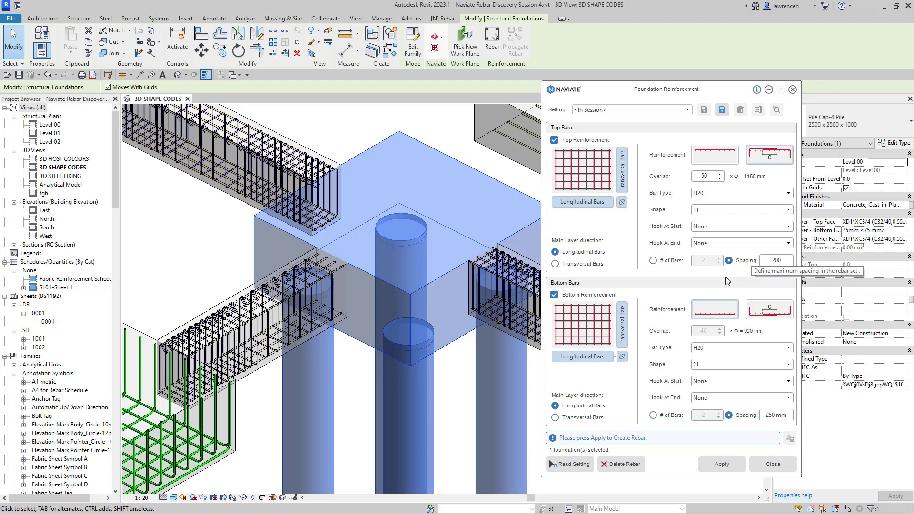
mouse_move(781, 308)
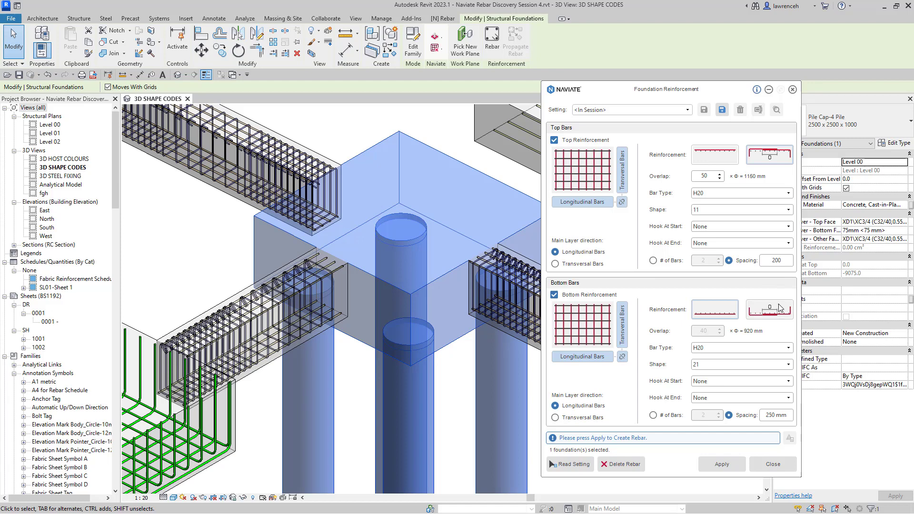
- Set the pile cap's bottom bars to overlap 50 and shape 11, and generate the rebar
click(706, 330)
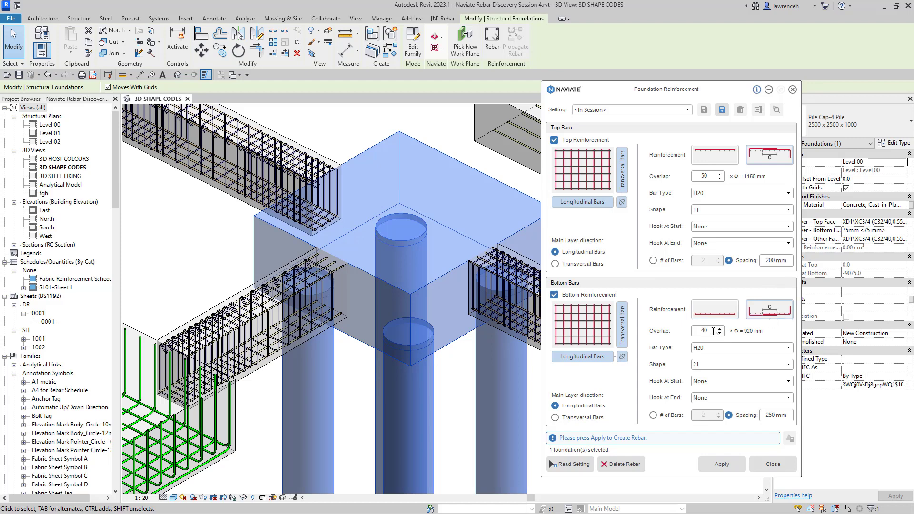
text(20)
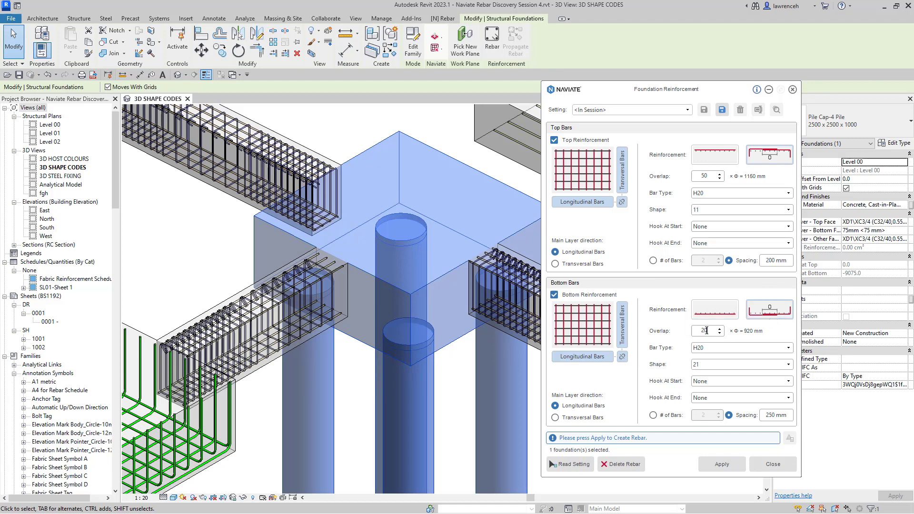
text(50)
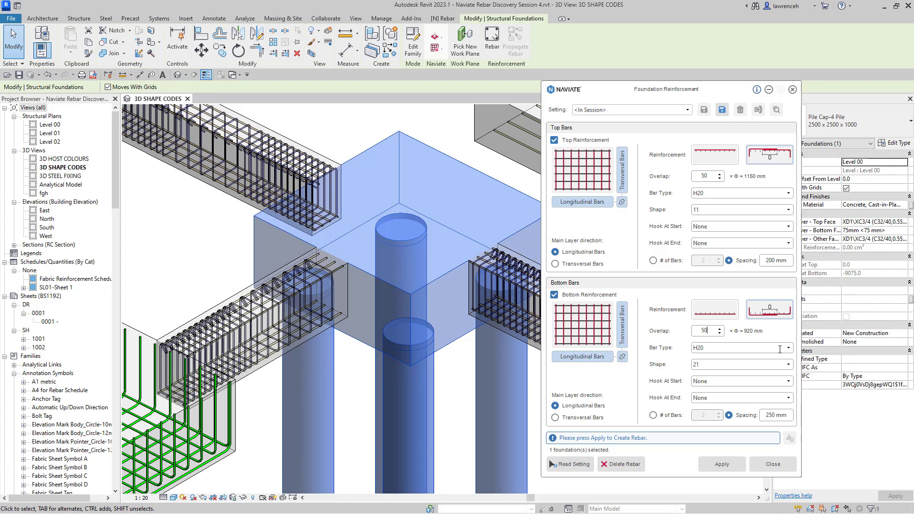
click(786, 364)
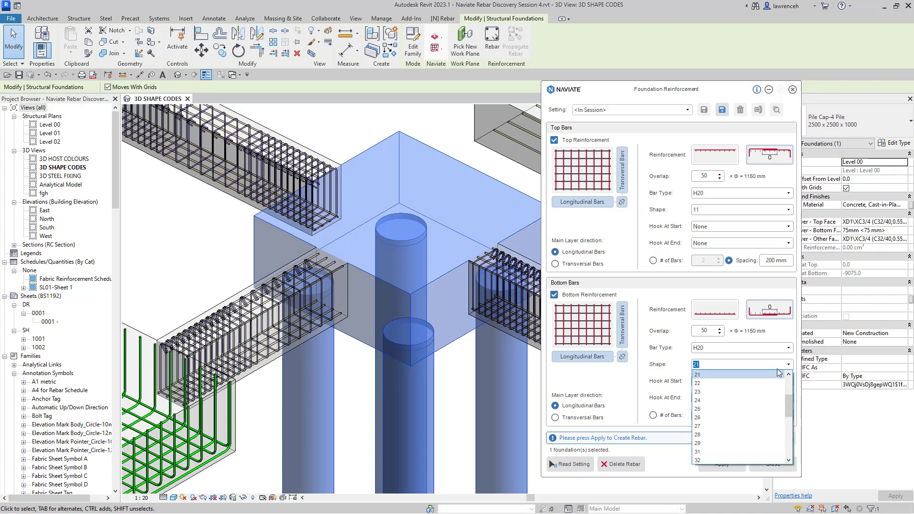
click(697, 374)
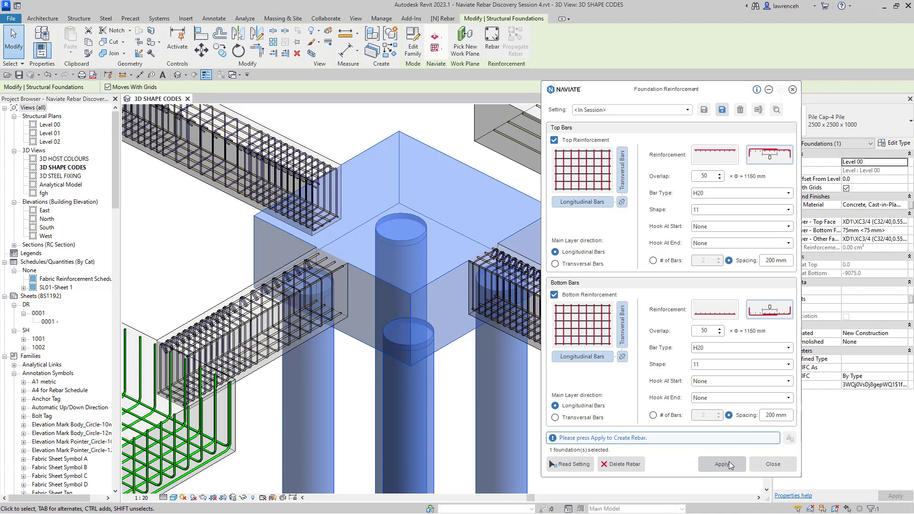
click(721, 464)
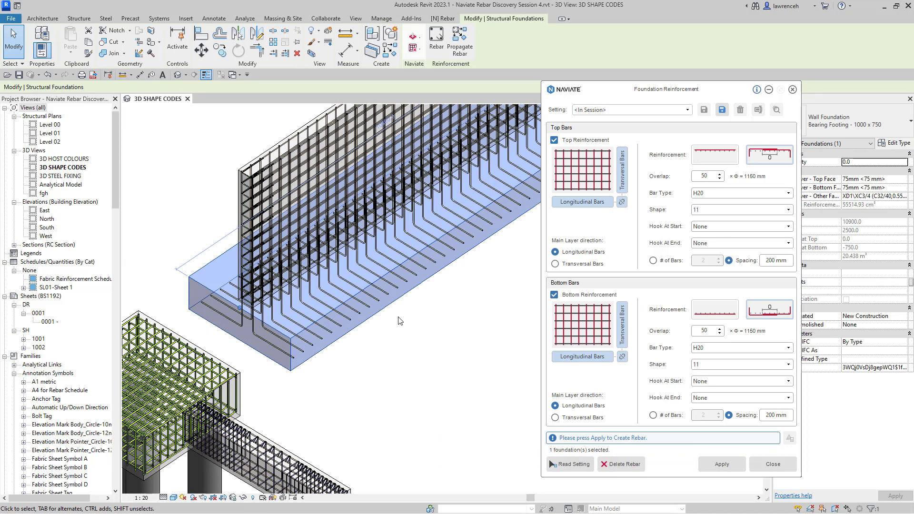
mouse_move(403, 322)
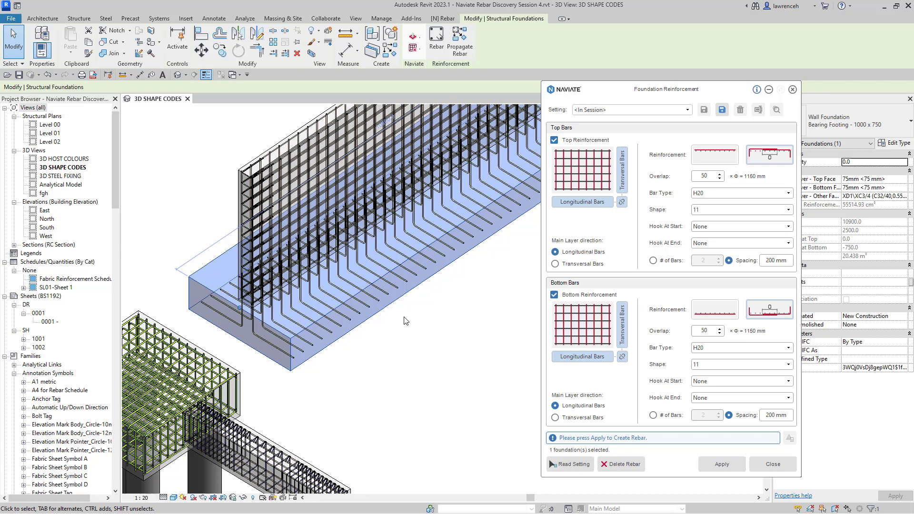
mouse_move(622, 168)
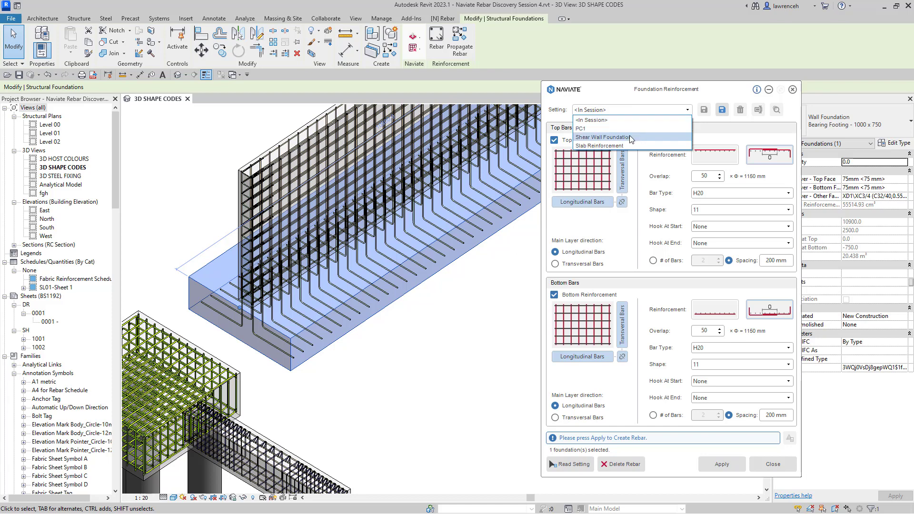
- Load the Shear Wall Foundation preset: no top bars, H20 bottom bars at 250 mm
click(603, 137)
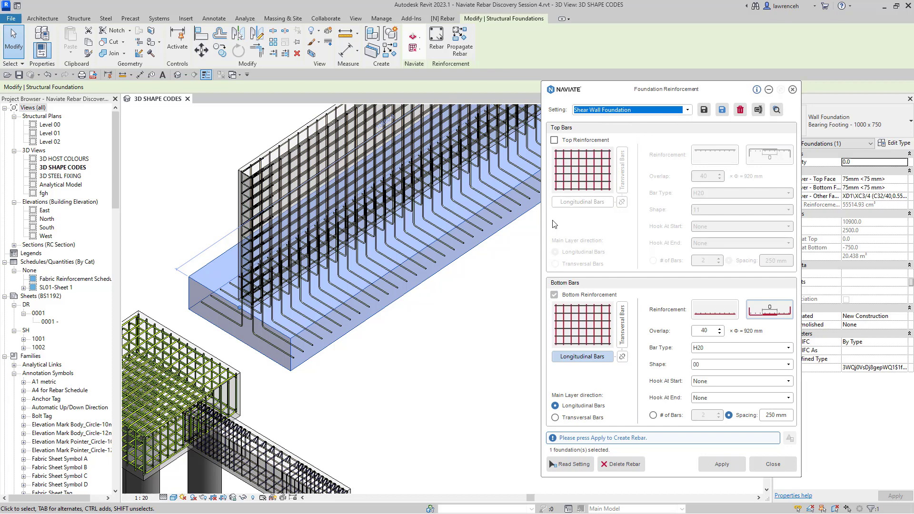
mouse_move(669, 251)
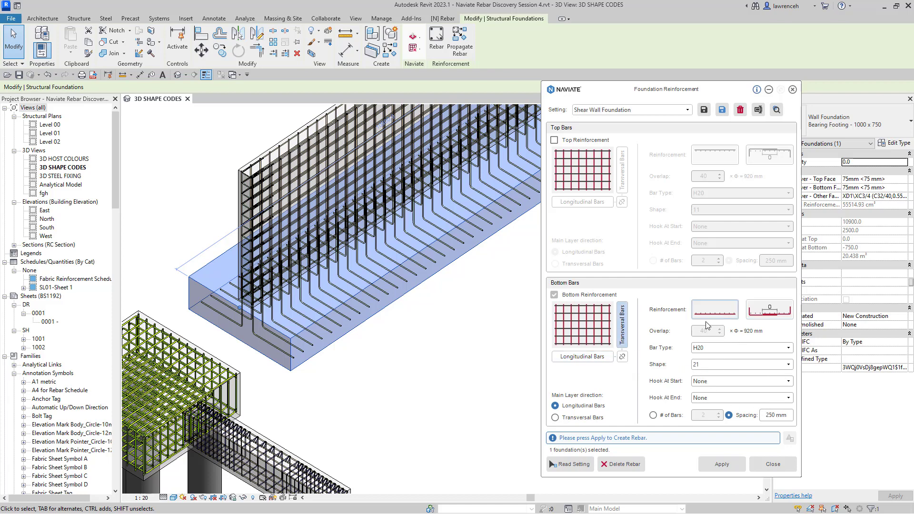
mouse_move(748, 348)
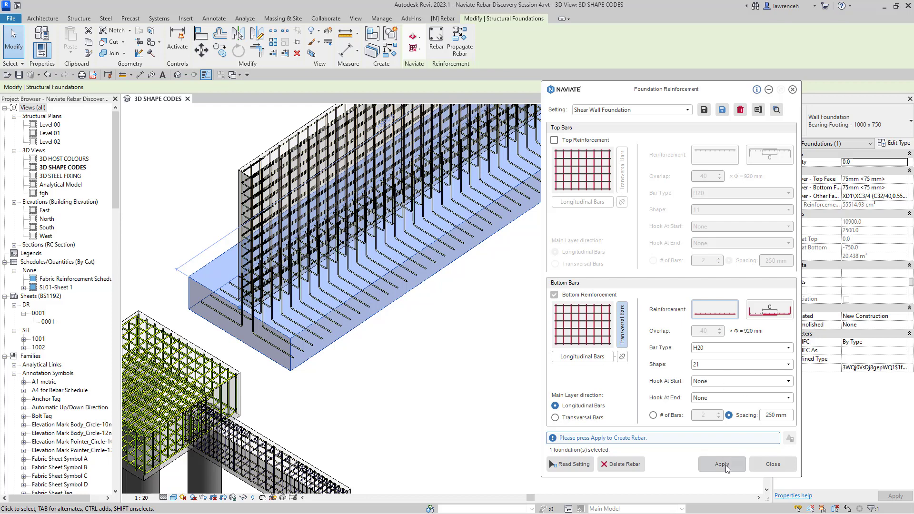
- Generate the wall footing's H20 bottom bars and show them unobscured
click(721, 464)
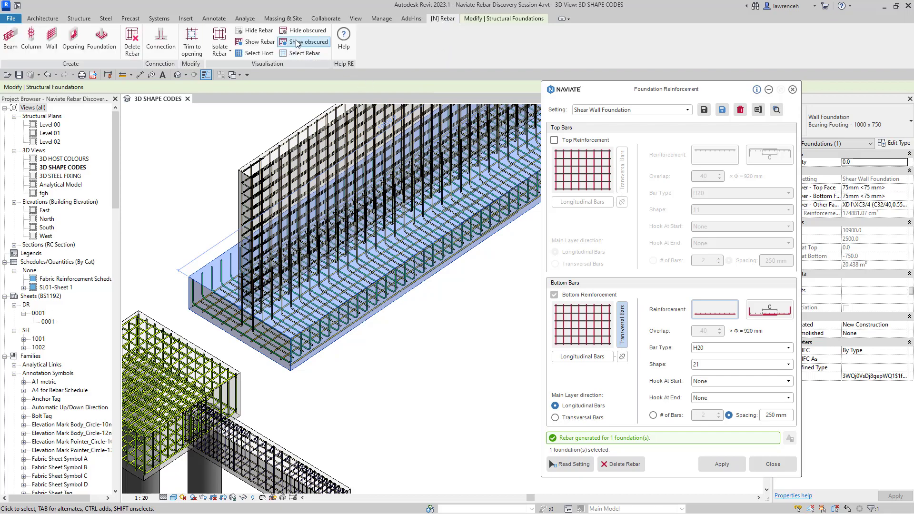
click(303, 41)
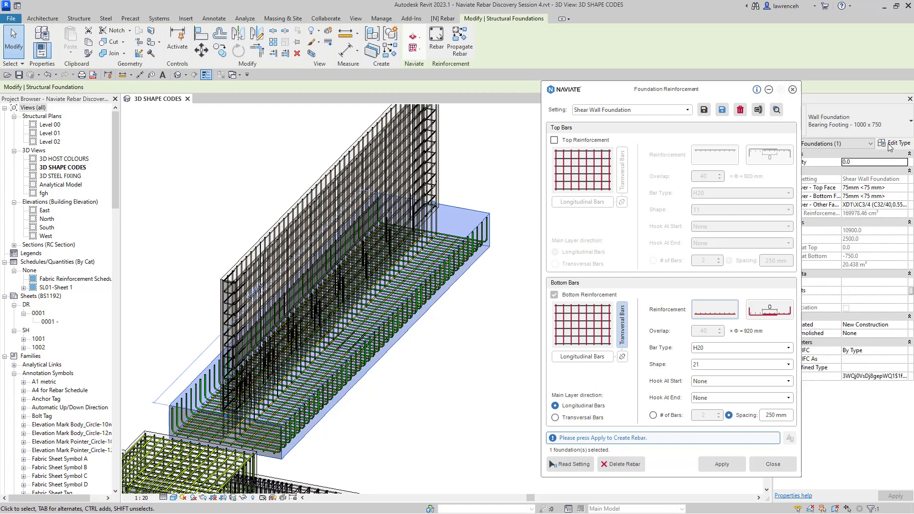
click(898, 142)
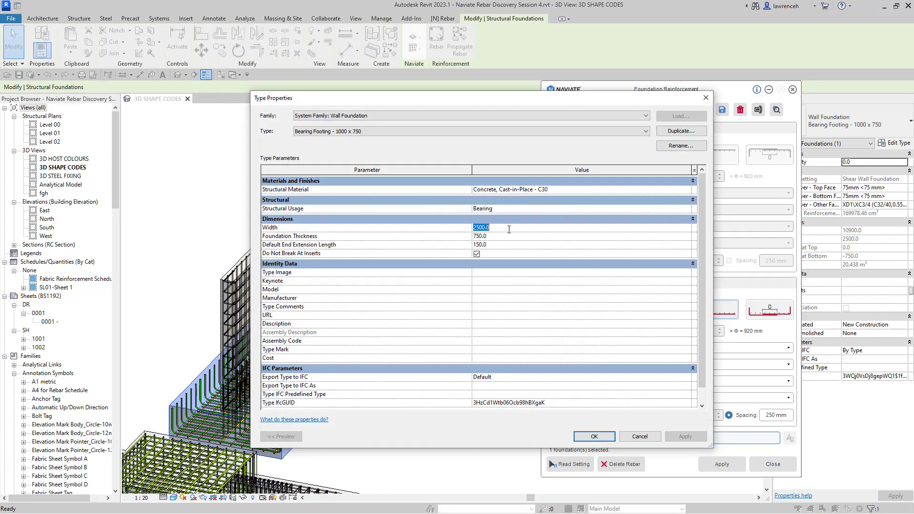
text(200)
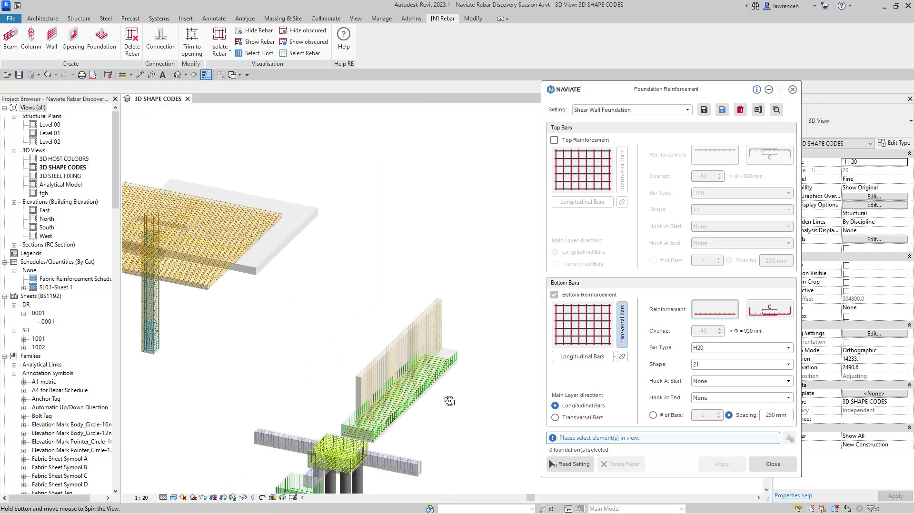
- Apply the Slab Reinforcement preset to the foundation slab, creating H12 top and H16 bottom bars
drag(450, 400, 305, 374)
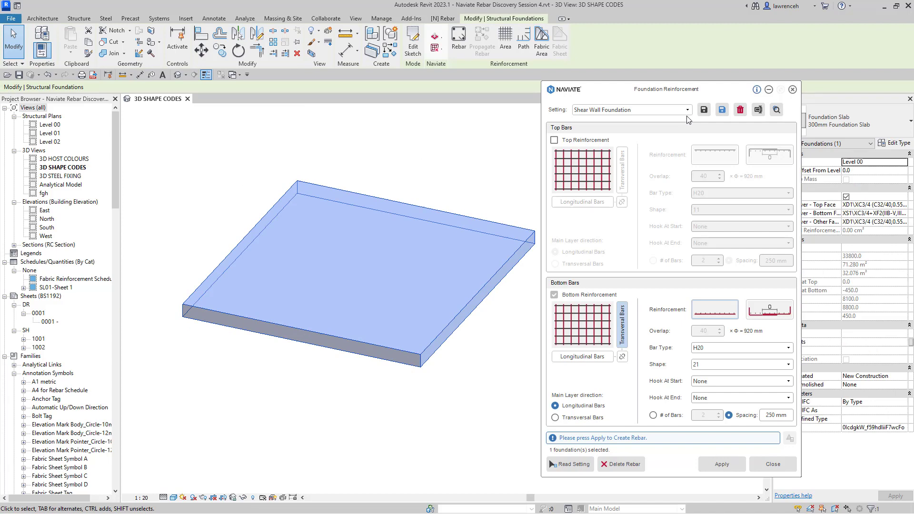
click(688, 109)
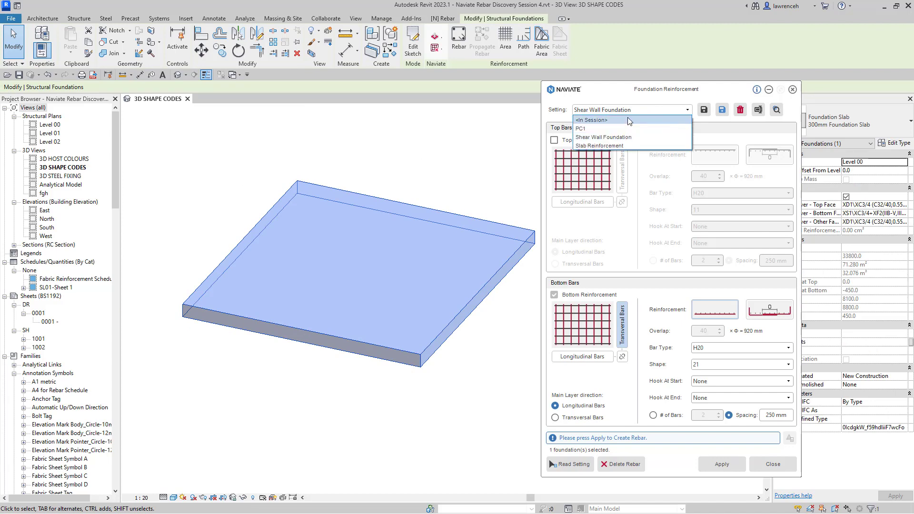
click(602, 145)
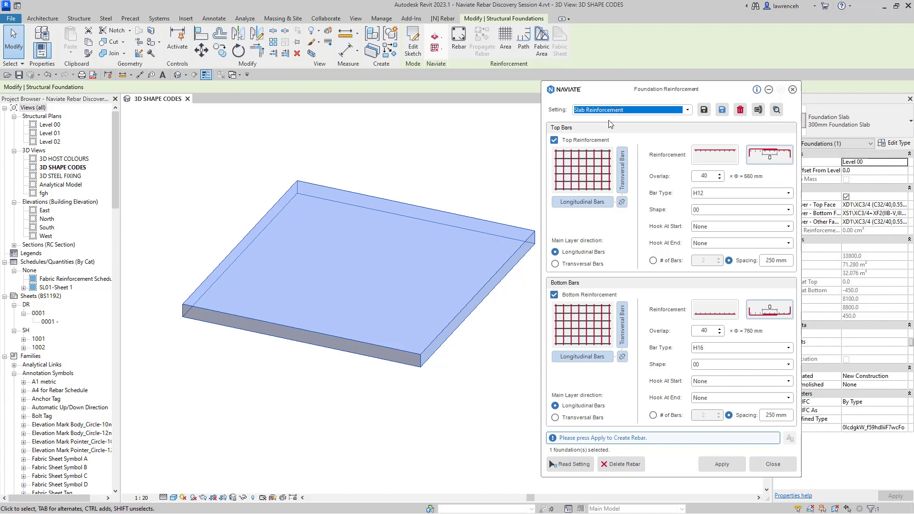
mouse_move(604, 171)
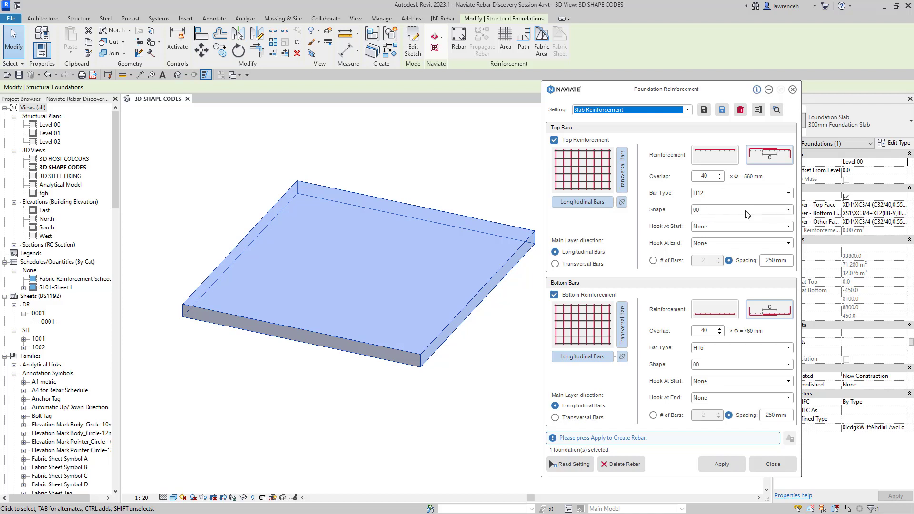
mouse_move(729, 358)
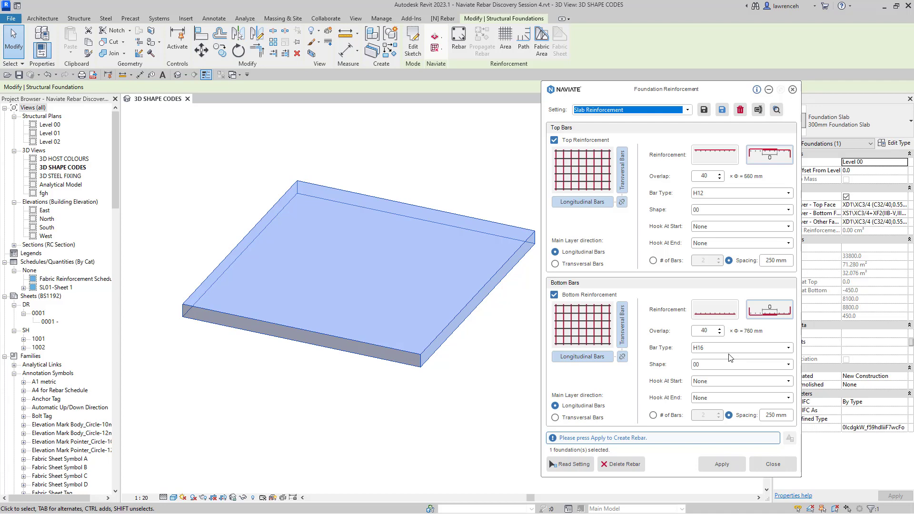
click(721, 464)
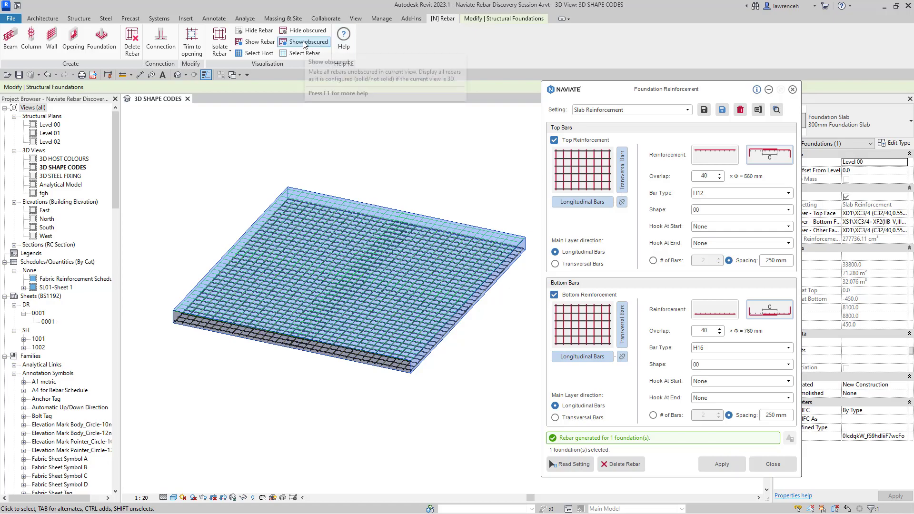
- Show the slab's top and bottom bar meshes unobscured
click(304, 41)
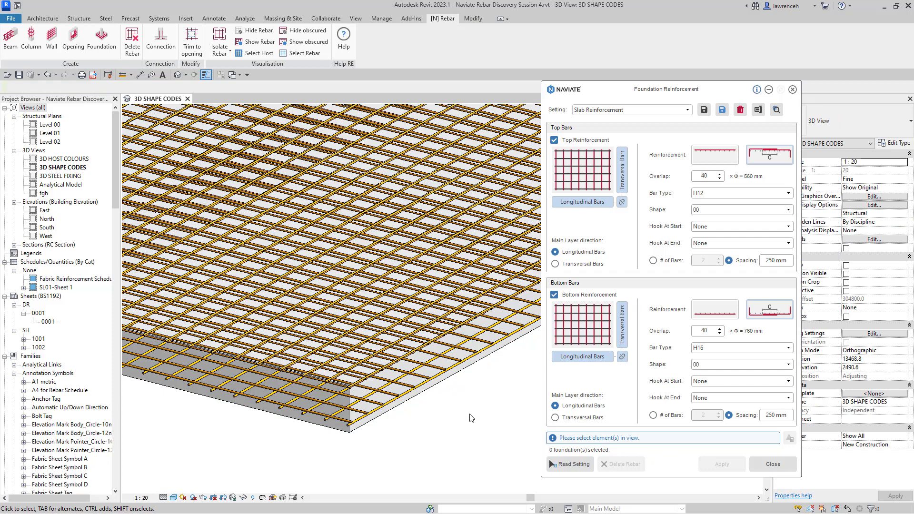
mouse_move(480, 420)
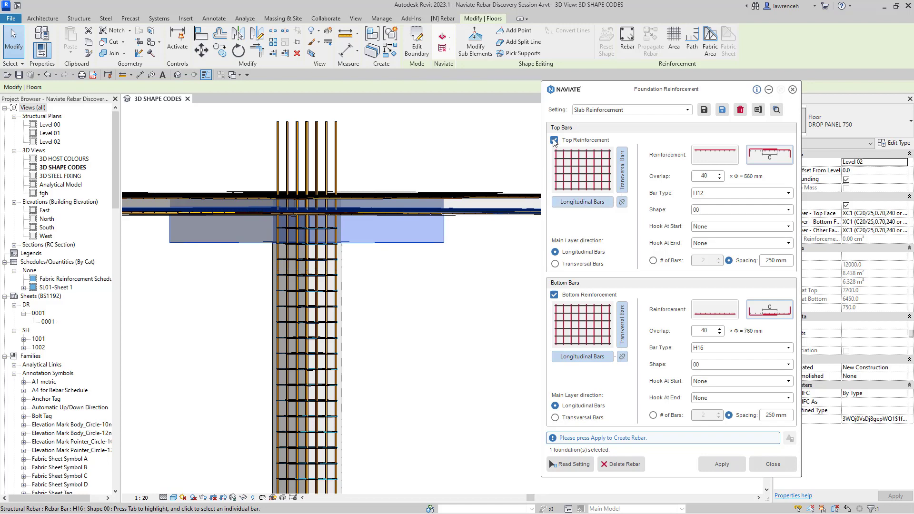
- Turn off top bars and generate unlapped bottom H16 shape-21 bars at 200 mm in the drop panel
click(553, 140)
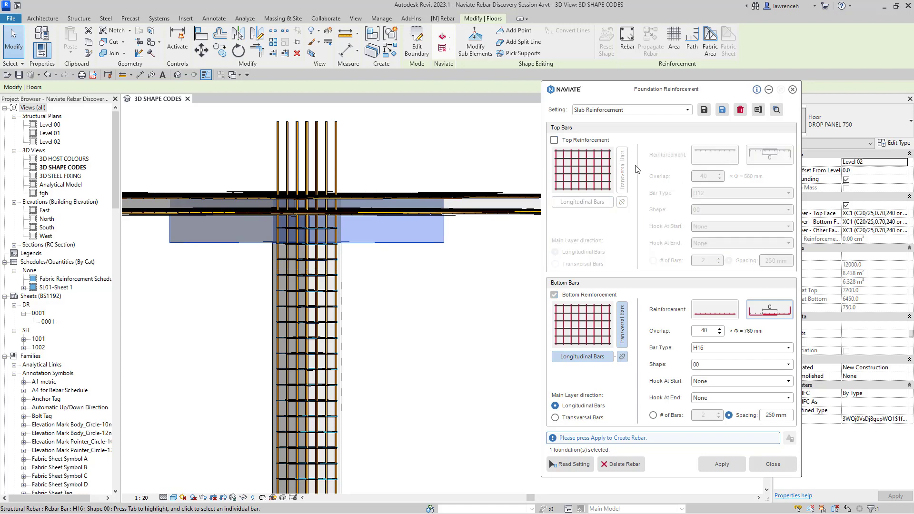
click(714, 309)
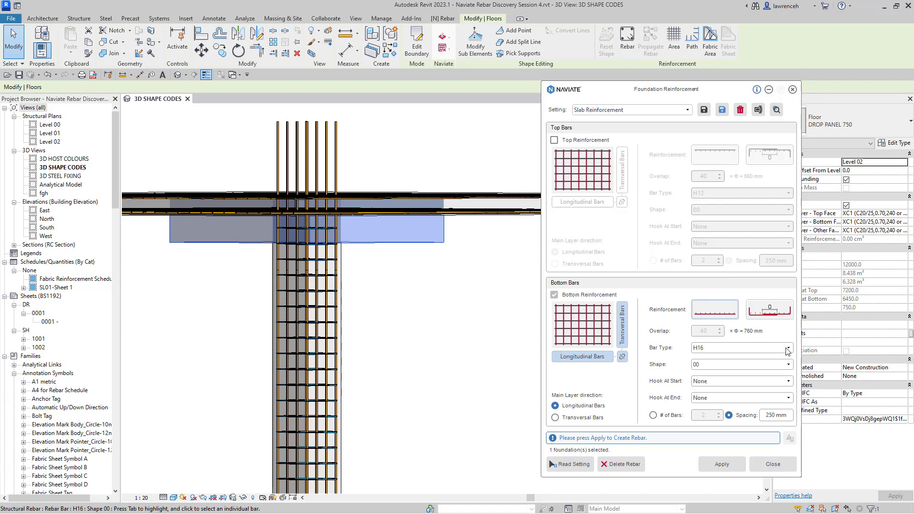
mouse_move(786, 355)
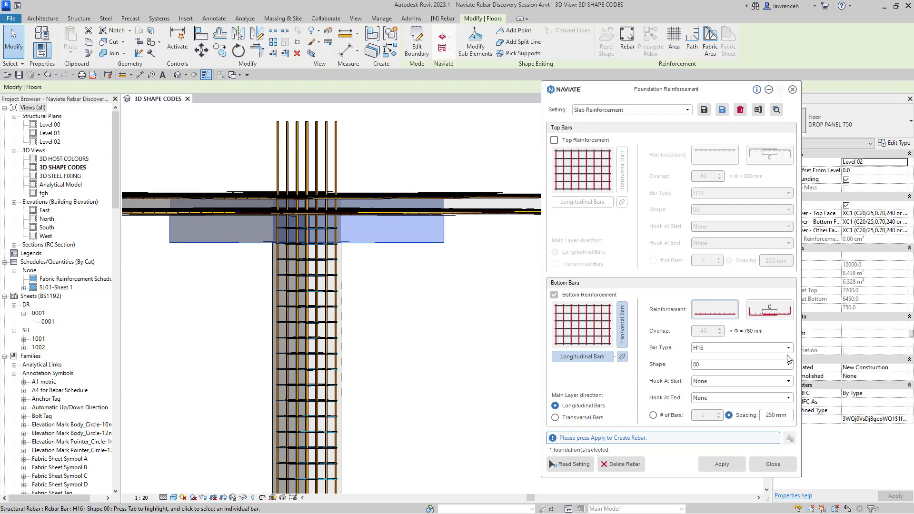
click(788, 364)
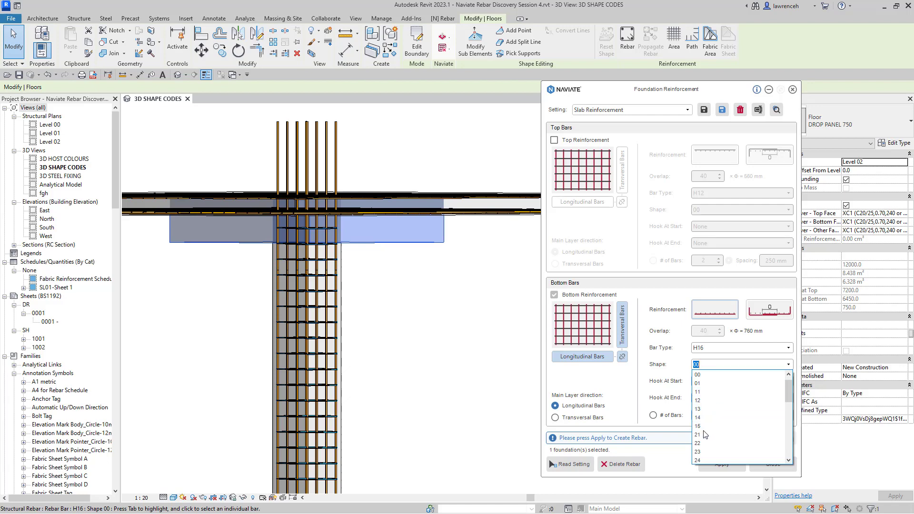
click(697, 435)
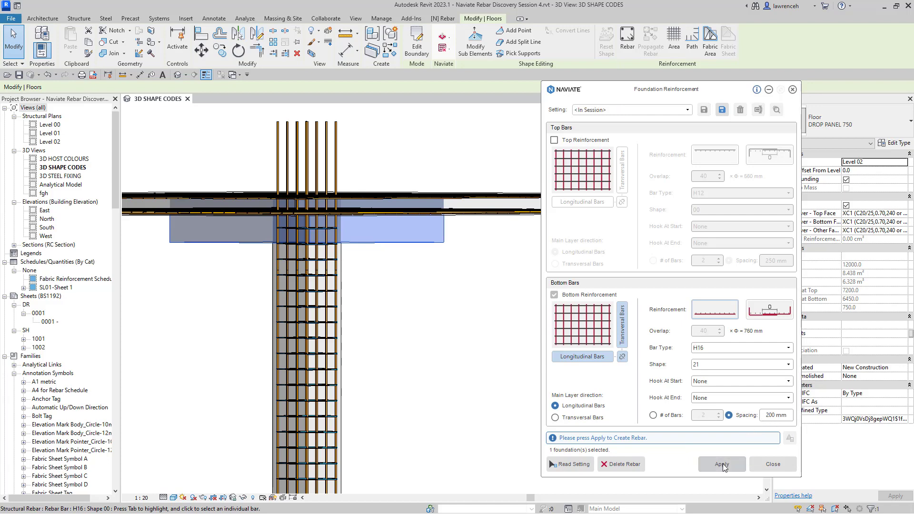
click(721, 464)
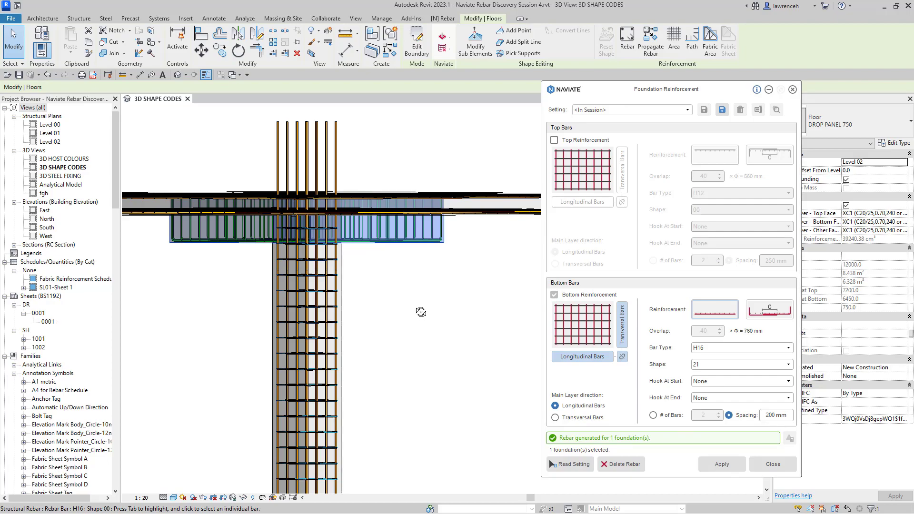
click(442, 18)
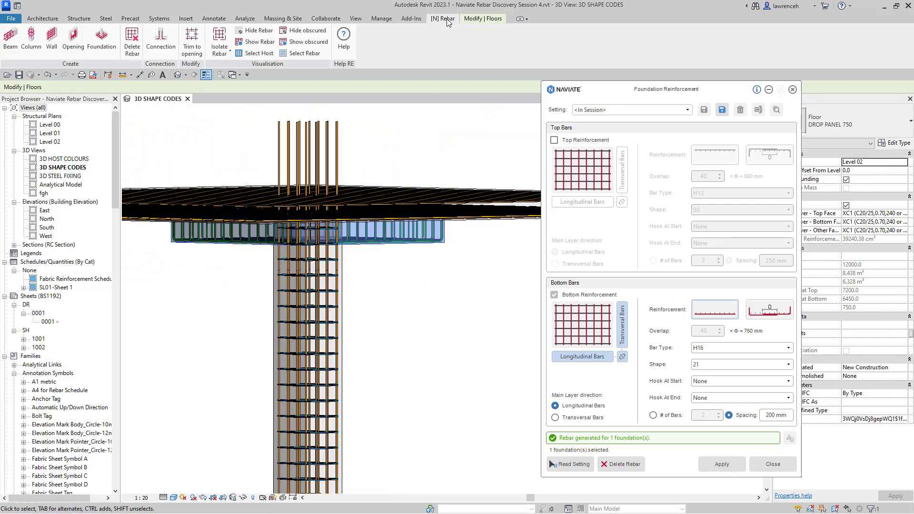